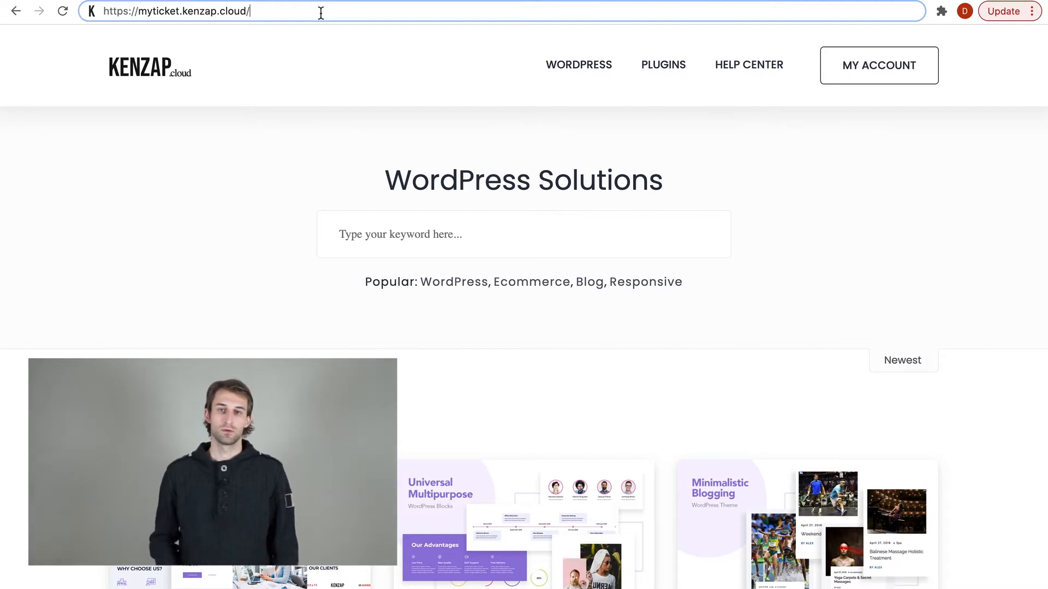
- Create a new seating layout titled 'My Restaurant'
click(878, 65)
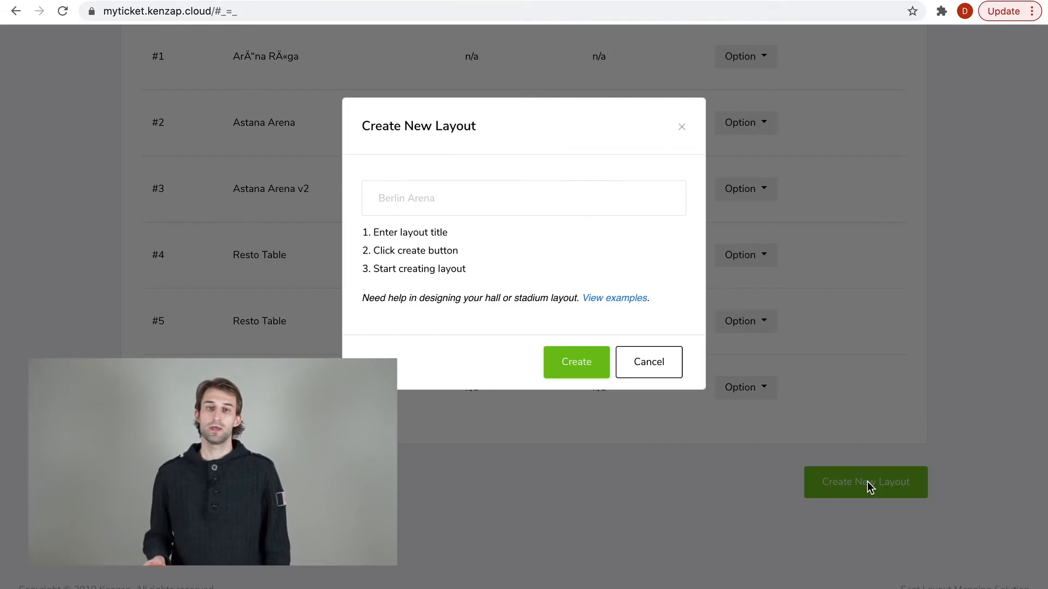
text(My Restaurant)
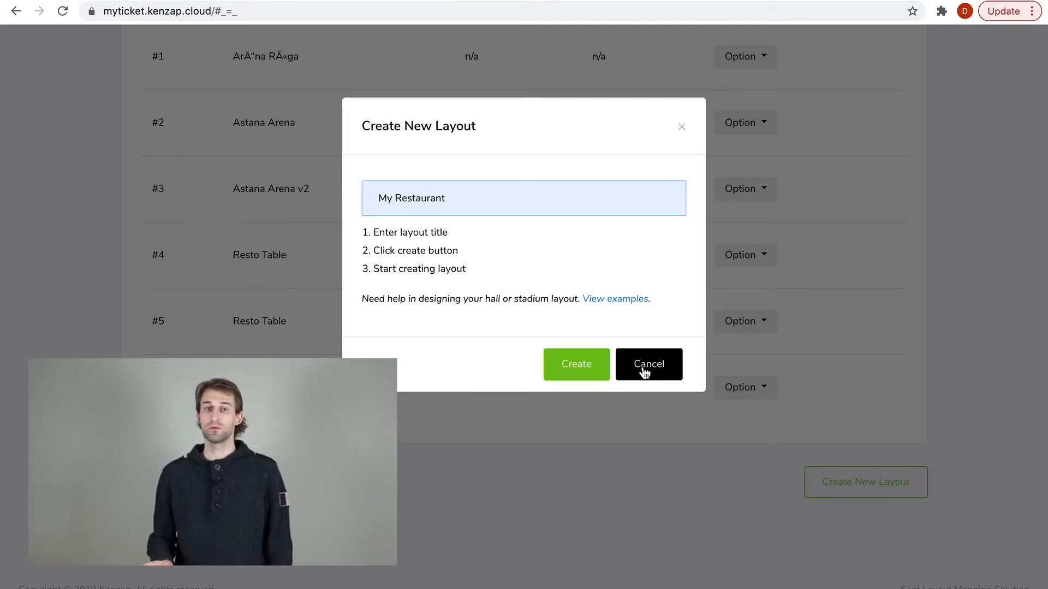
click(576, 364)
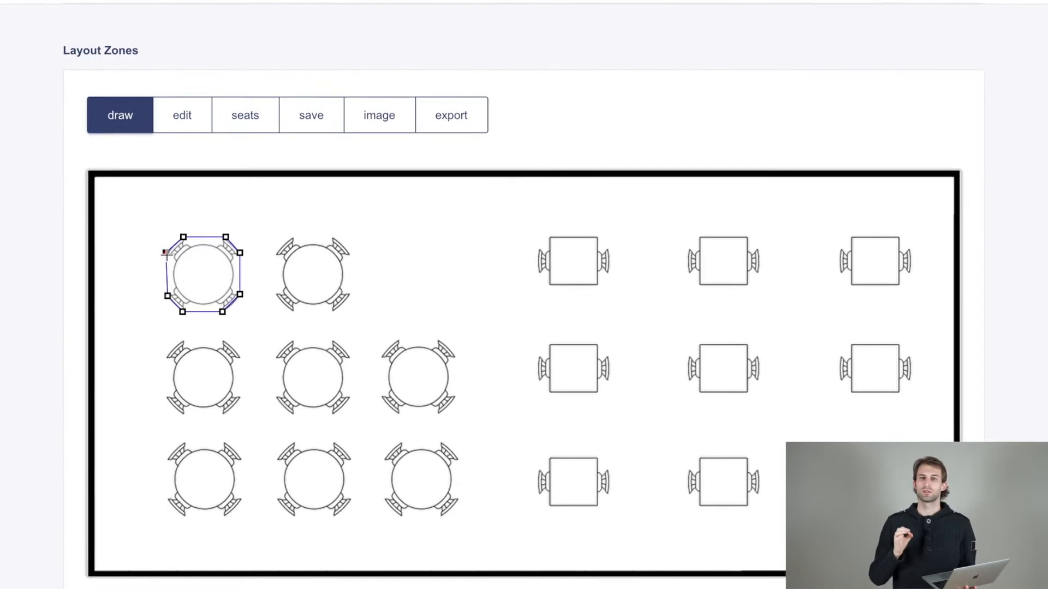
- Adjust the first round table's zone corner and finish outlining the second round table
click(182, 114)
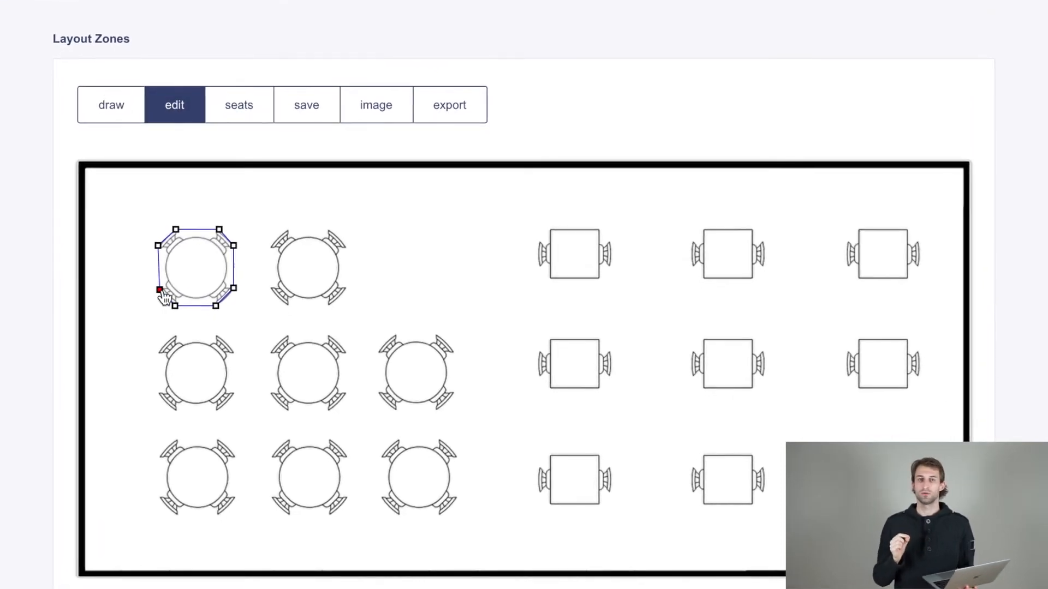
click(191, 266)
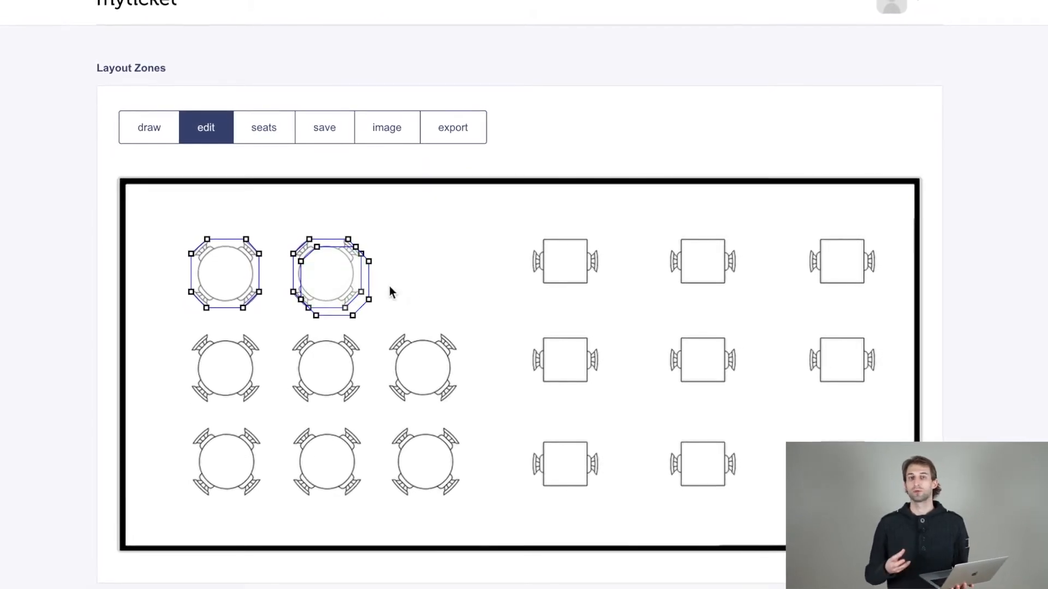
click(229, 368)
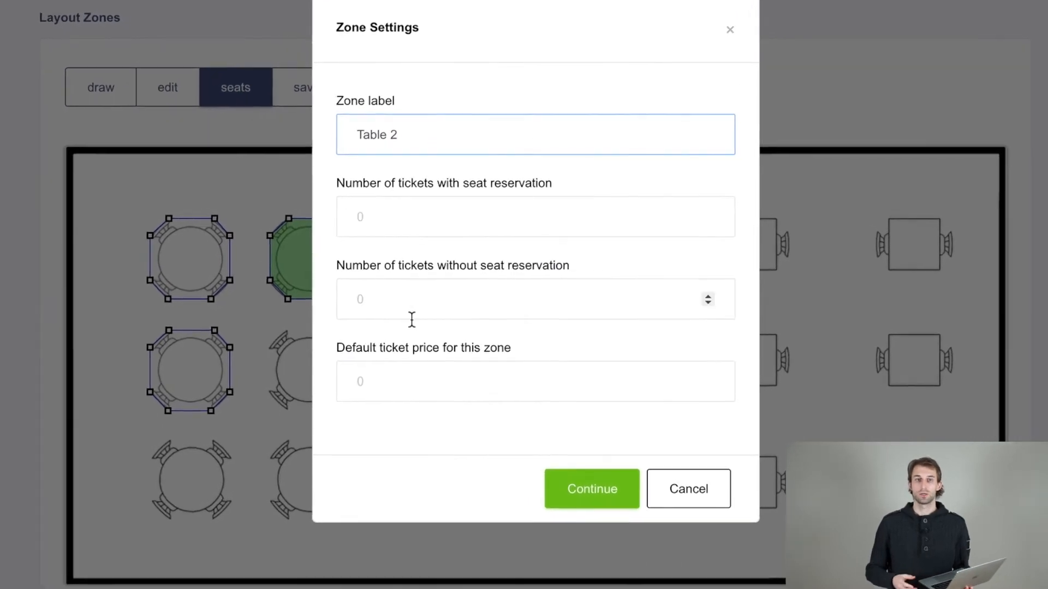
- Enter a ticket quantity of 1 for the Table 2 zone
text(1)
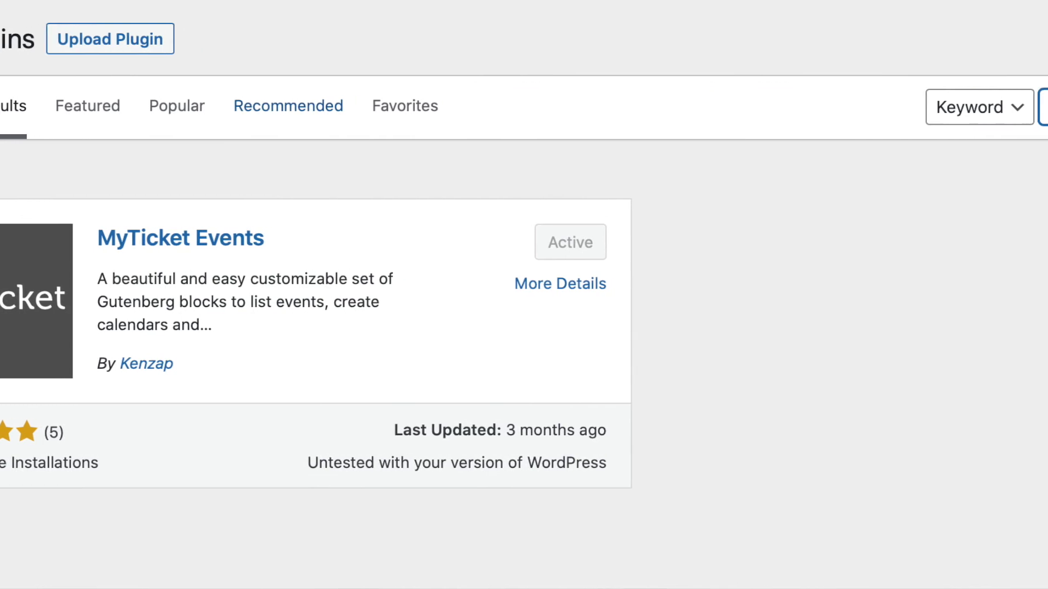
- Confirm MyTicket Events is active, then insert the MyTicket Hall block via a 'hall' search
text(myticket events)
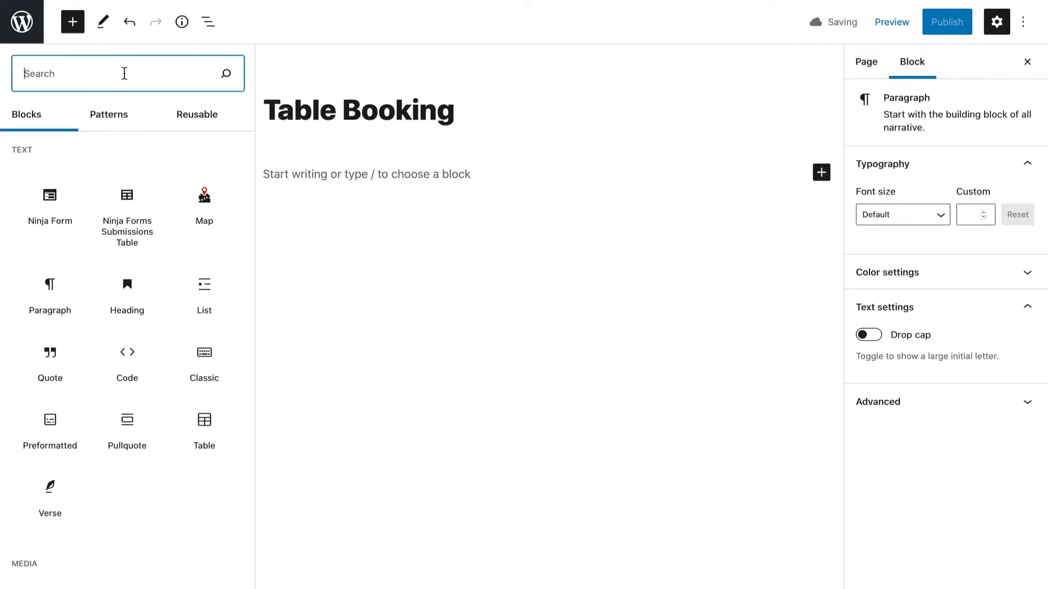
text(hall)
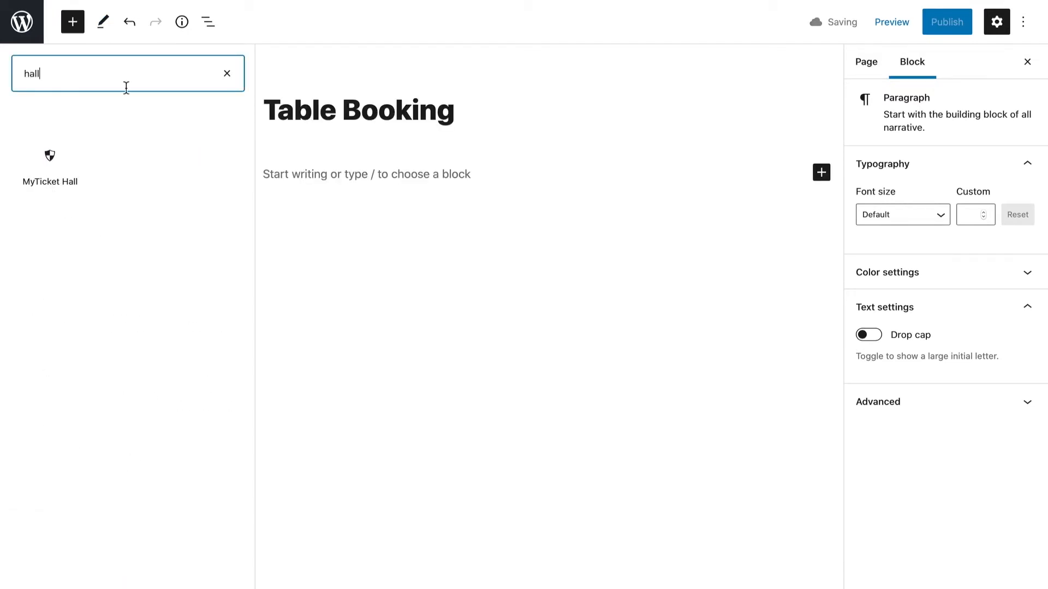
click(49, 163)
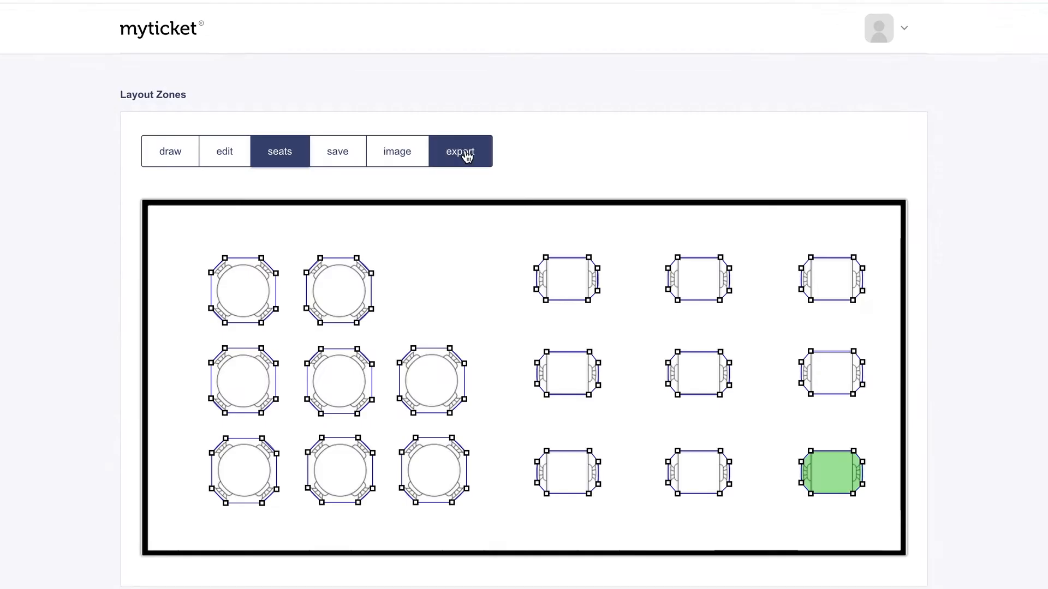
- Export the fully zoned restaurant floor plan from the Layout Zones toolbar
click(460, 152)
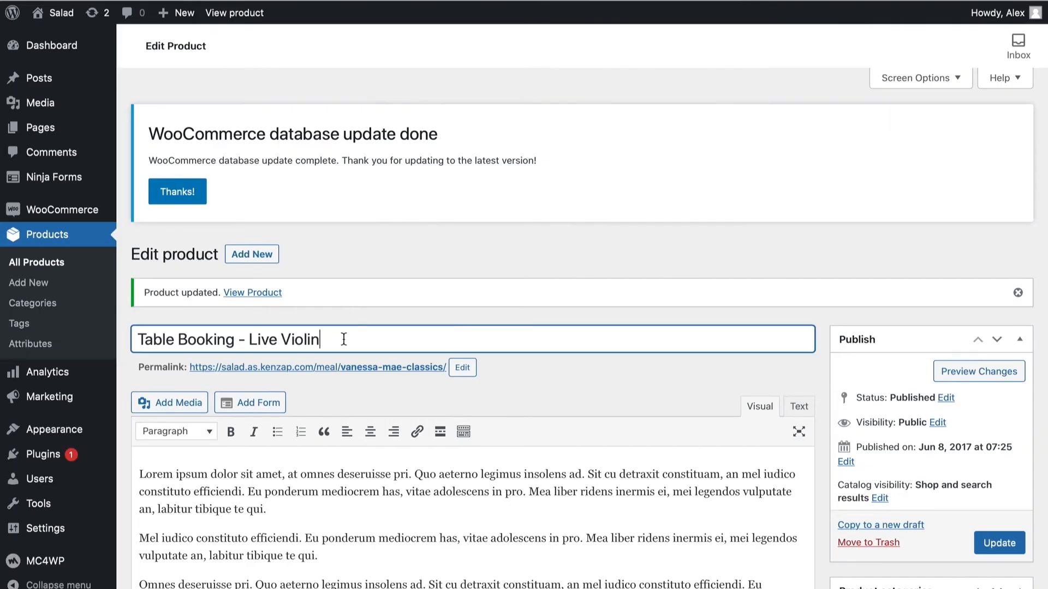
- Scroll down the product editor to the MyTicket Extra Details section
scroll(down, 3)
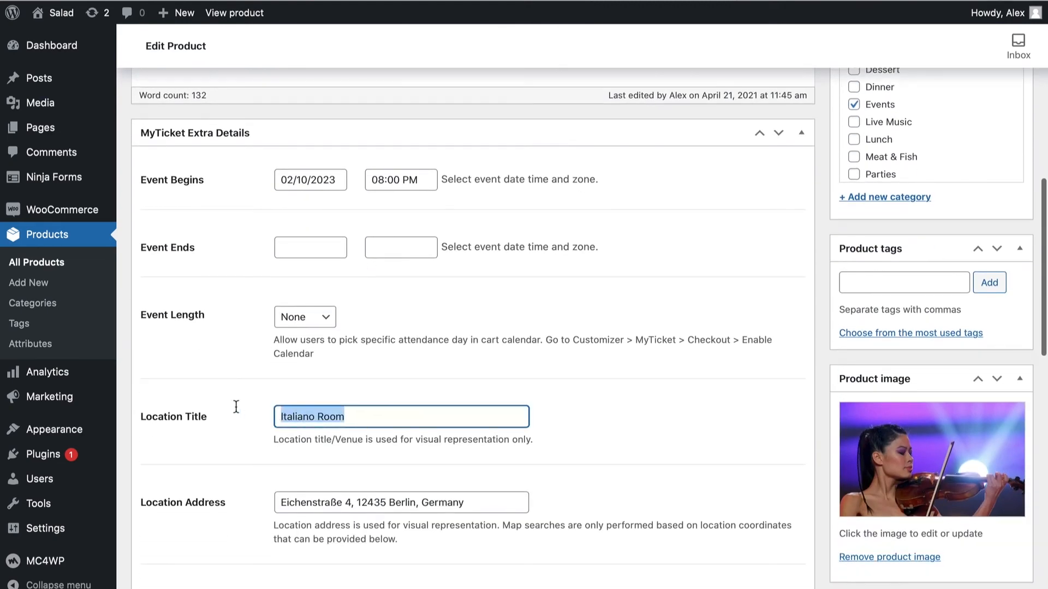
scroll(down, 3)
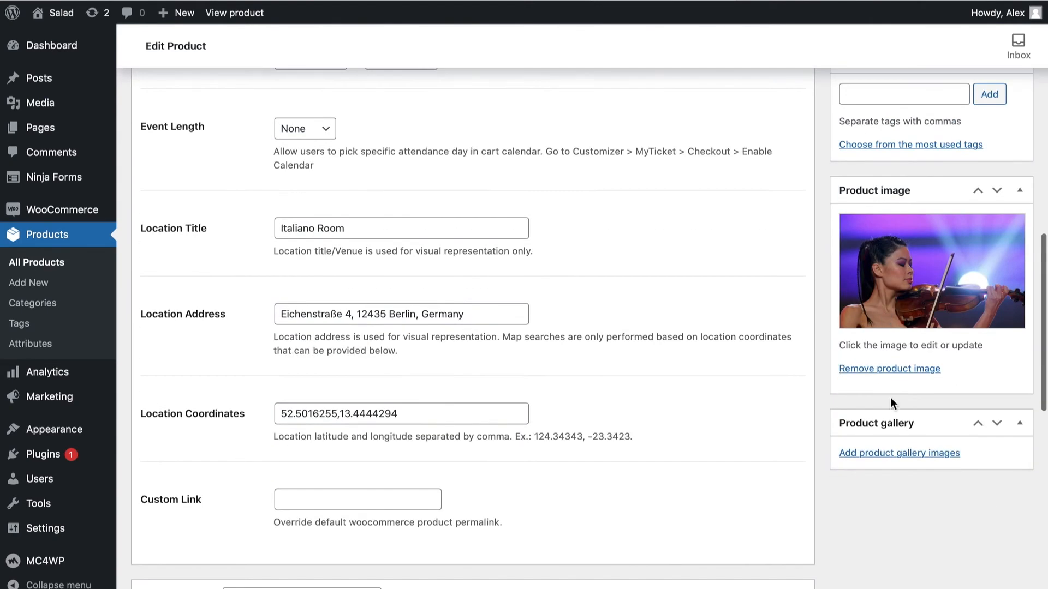
scroll(down, 3)
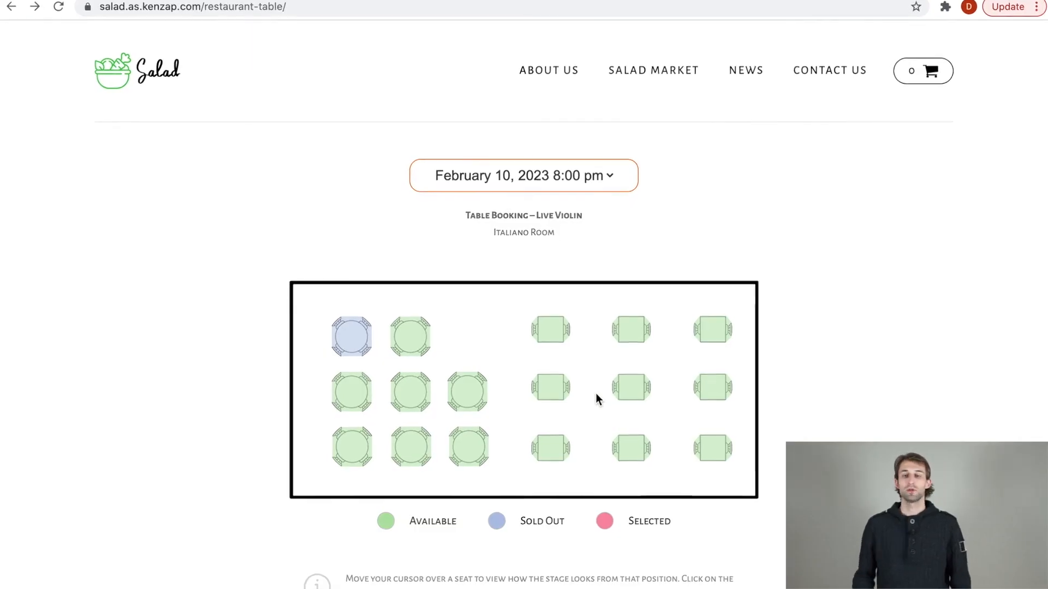
- Select the round table beside the sold-out one on the live floor plan
click(408, 336)
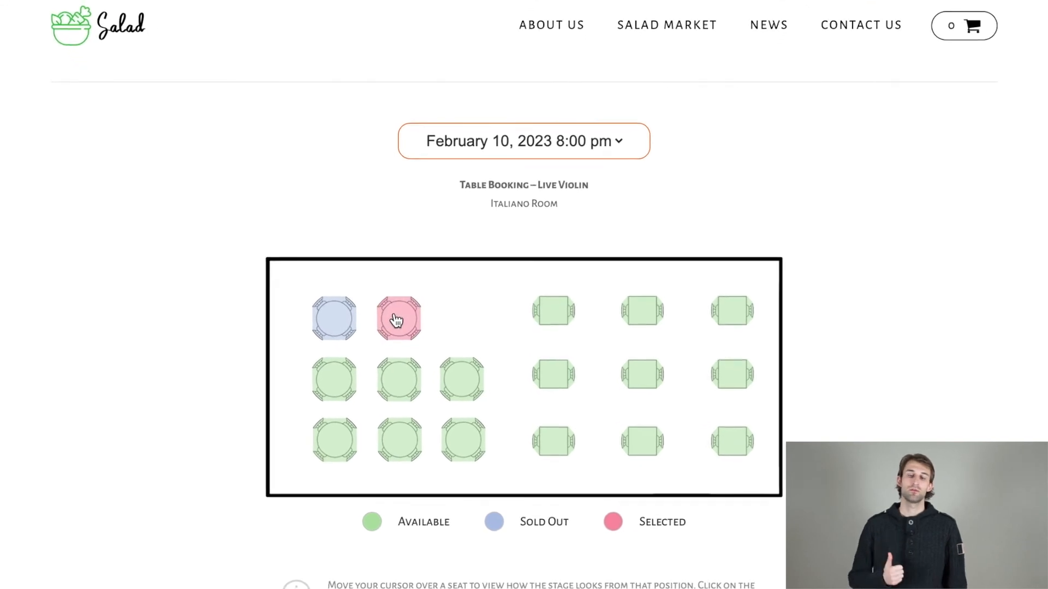